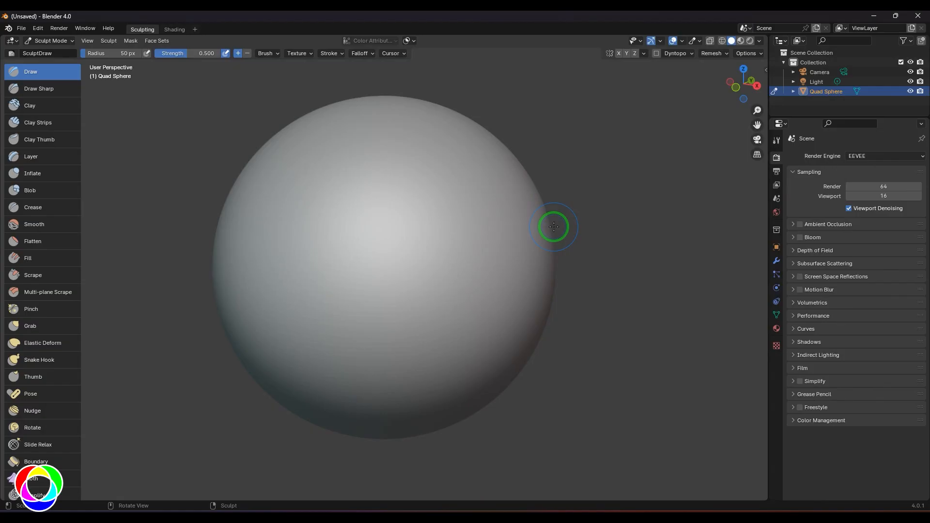
mouse_move(571, 232)
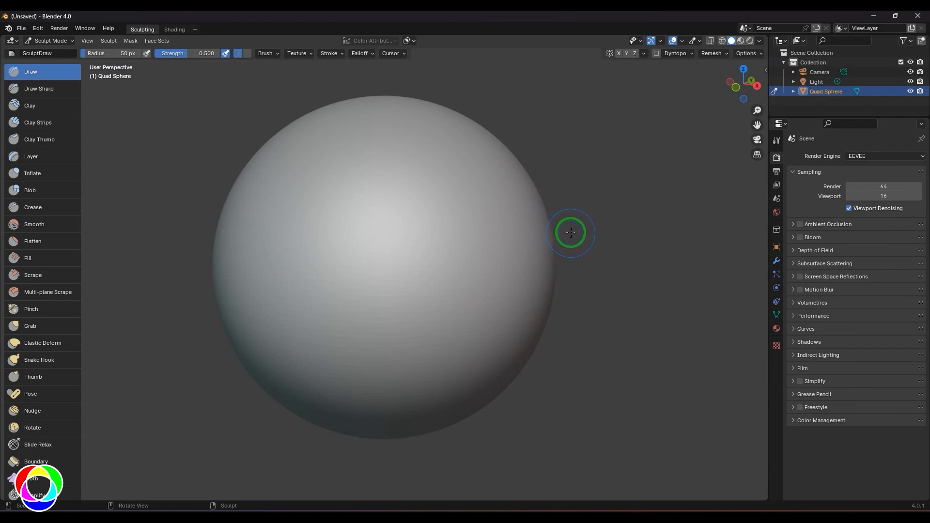
mouse_move(556, 204)
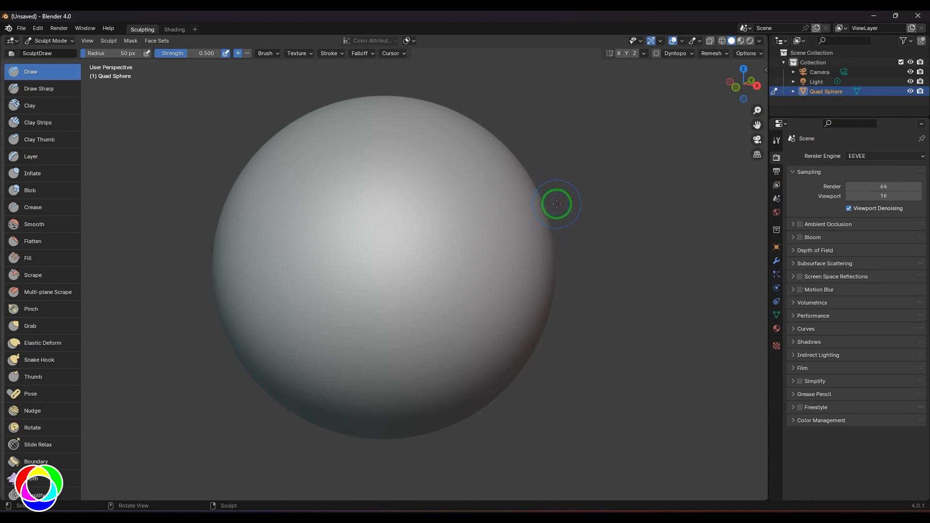
mouse_move(64, 199)
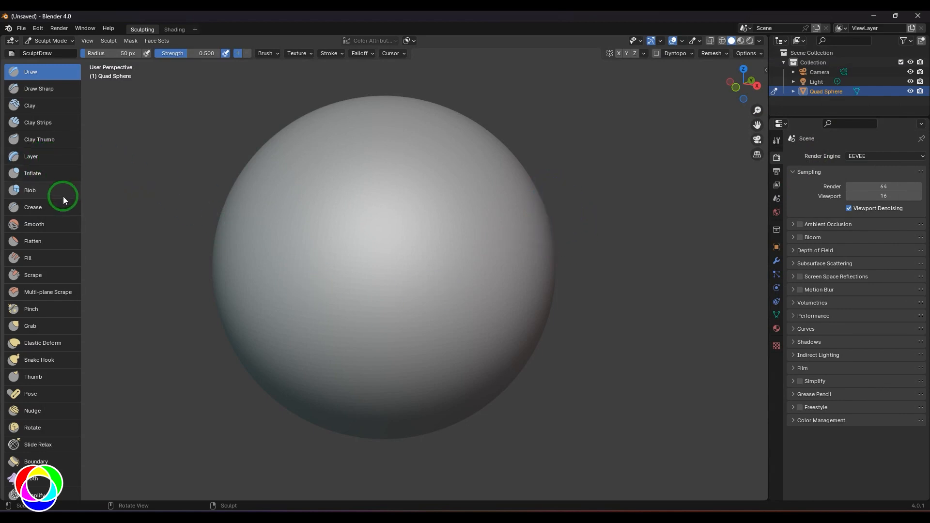
mouse_move(87, 173)
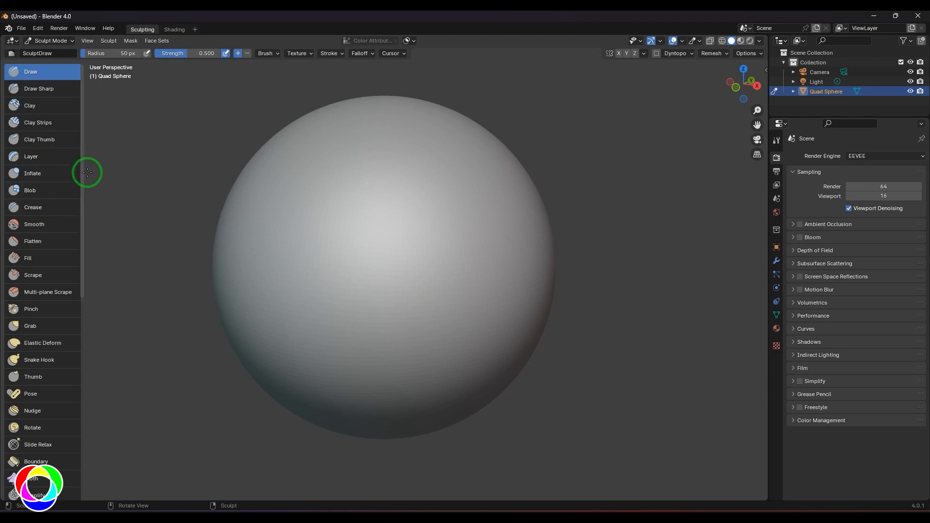
mouse_move(42, 202)
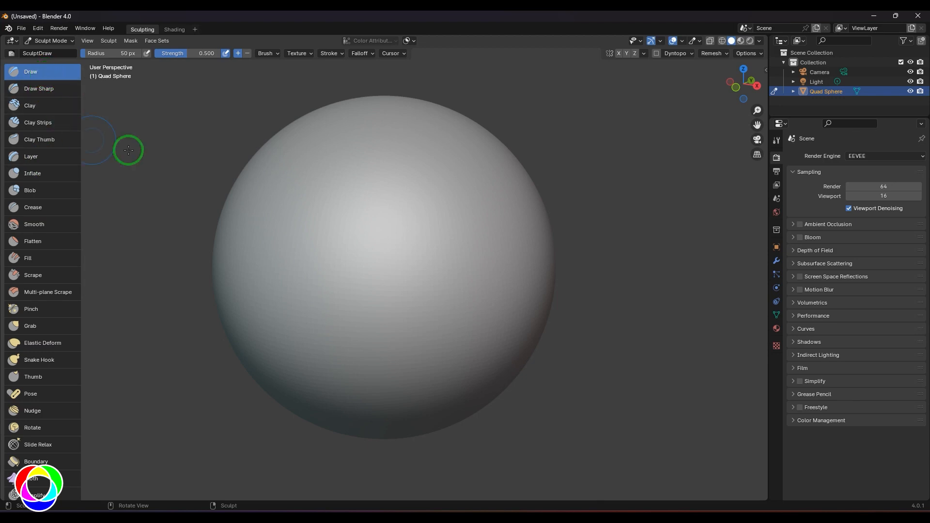
- Sculpt crossing line strokes onto the multires quad sphere in the viewport
click(776, 260)
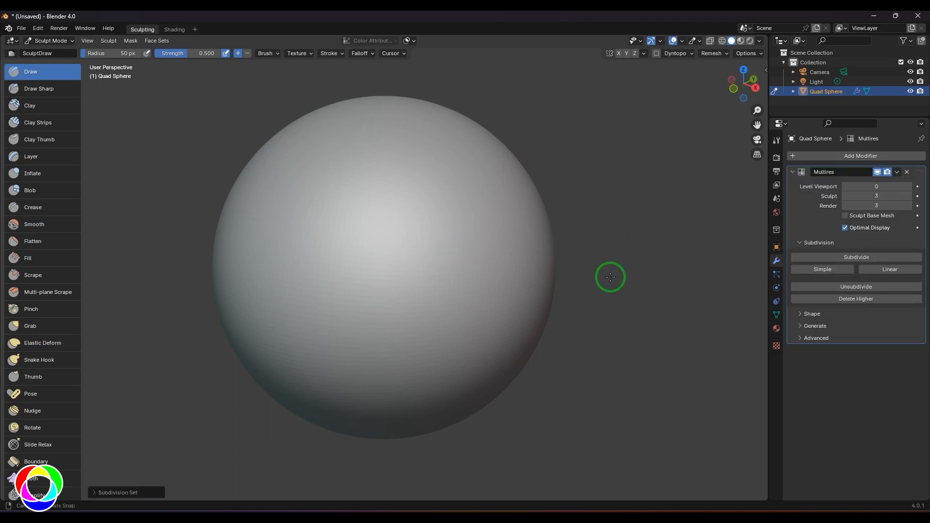
mouse_move(308, 281)
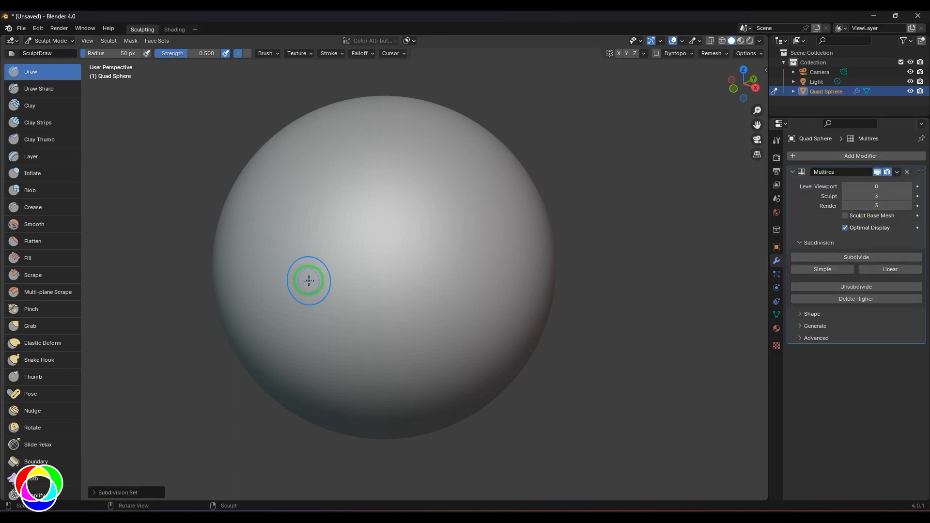
mouse_move(347, 193)
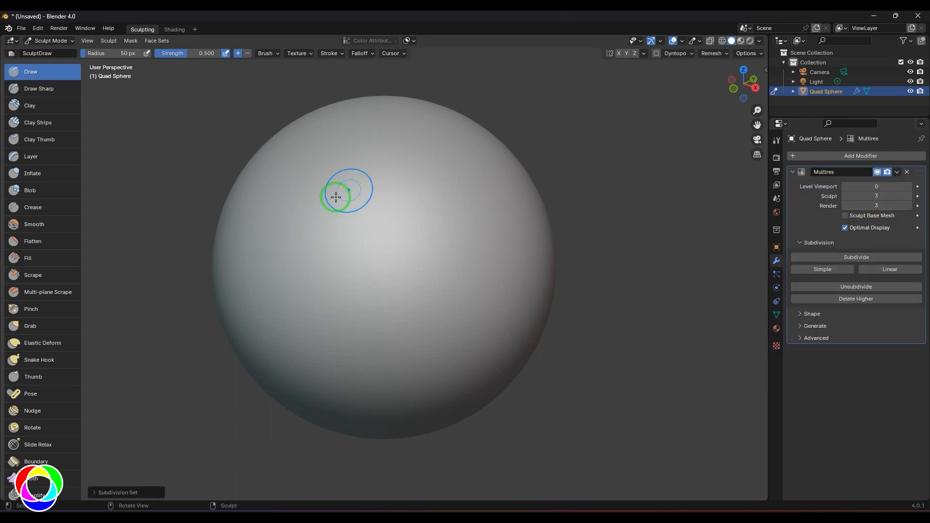
mouse_move(338, 192)
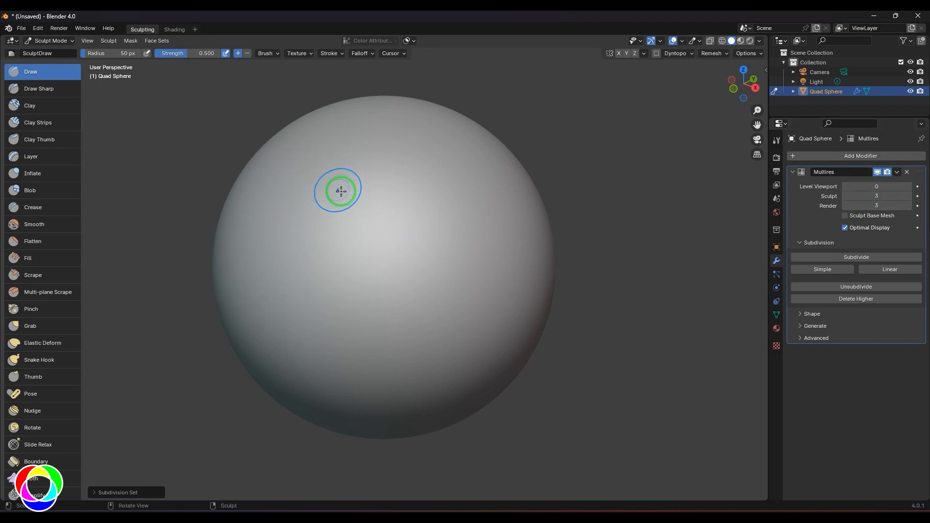
mouse_move(374, 211)
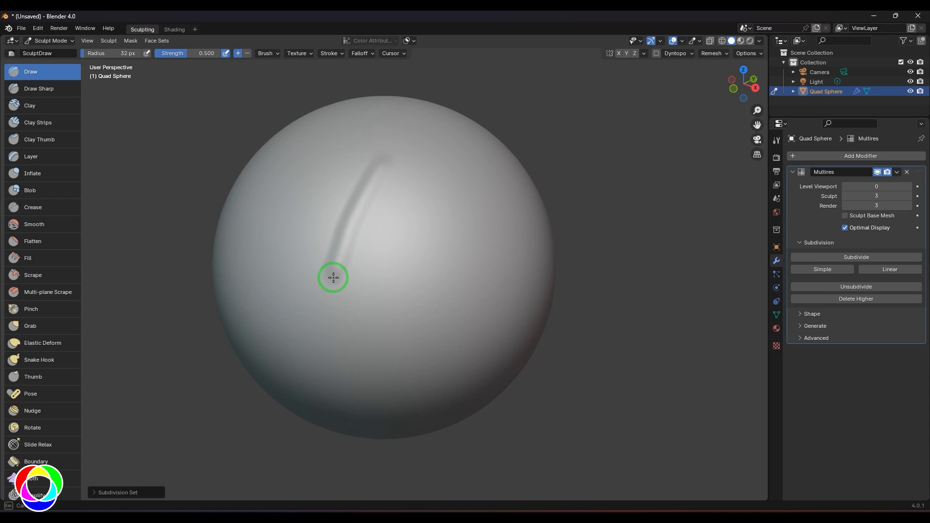
mouse_move(325, 193)
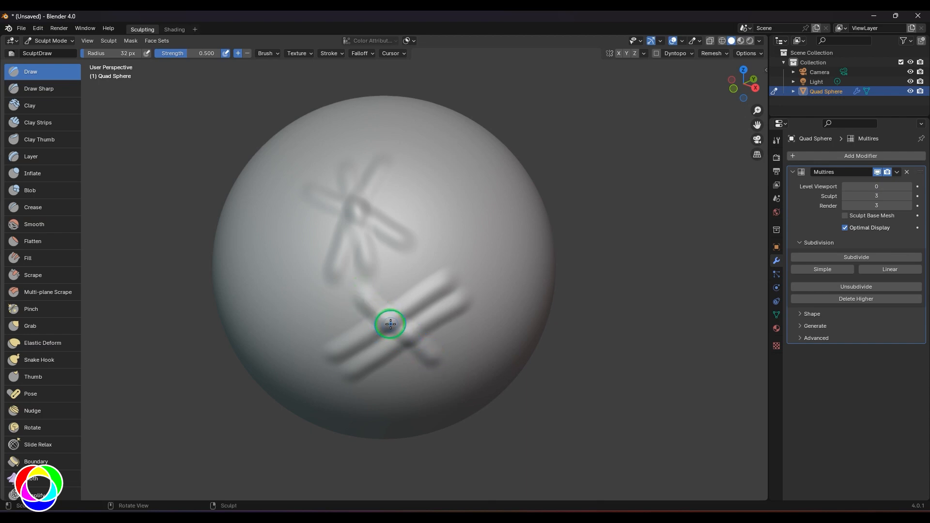
mouse_move(400, 319)
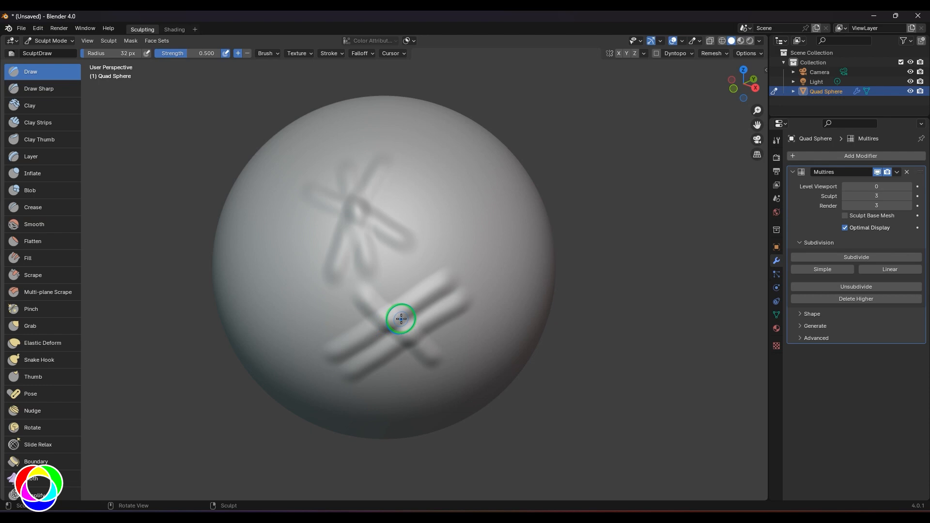
mouse_move(331, 58)
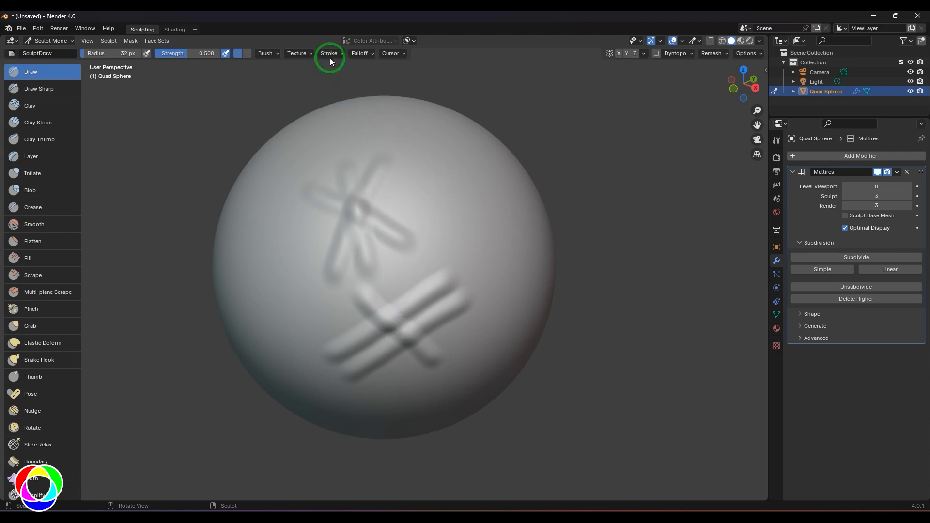
- Make the brush hard-edged in the Brush settings and stamp flat raised discs on the sphere
click(329, 54)
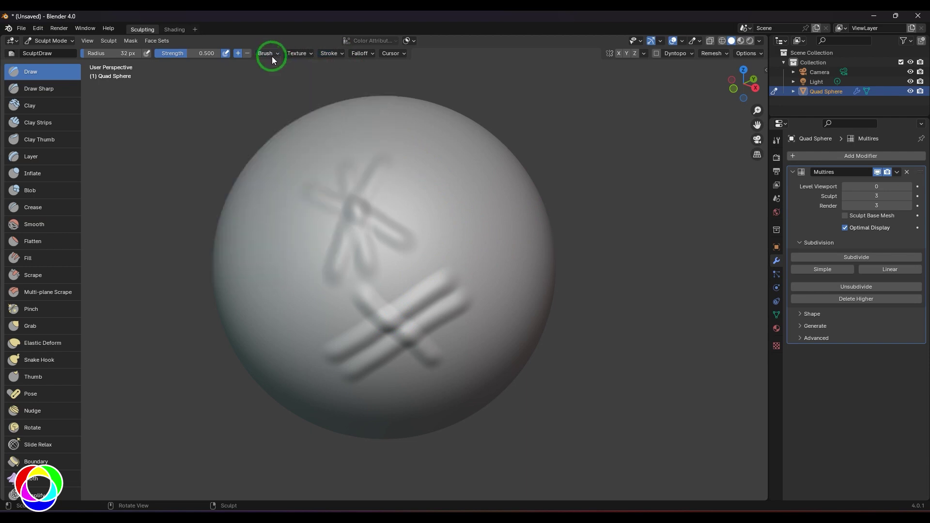
click(266, 52)
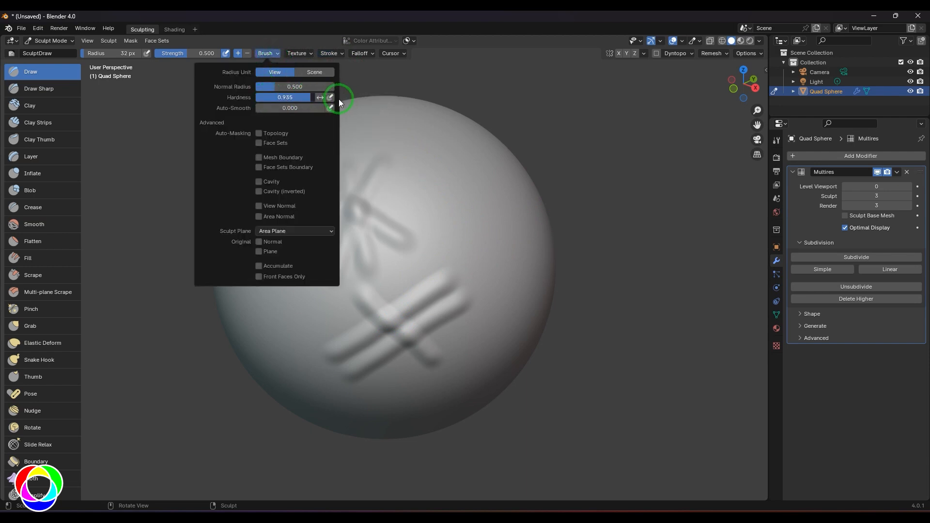
click(463, 207)
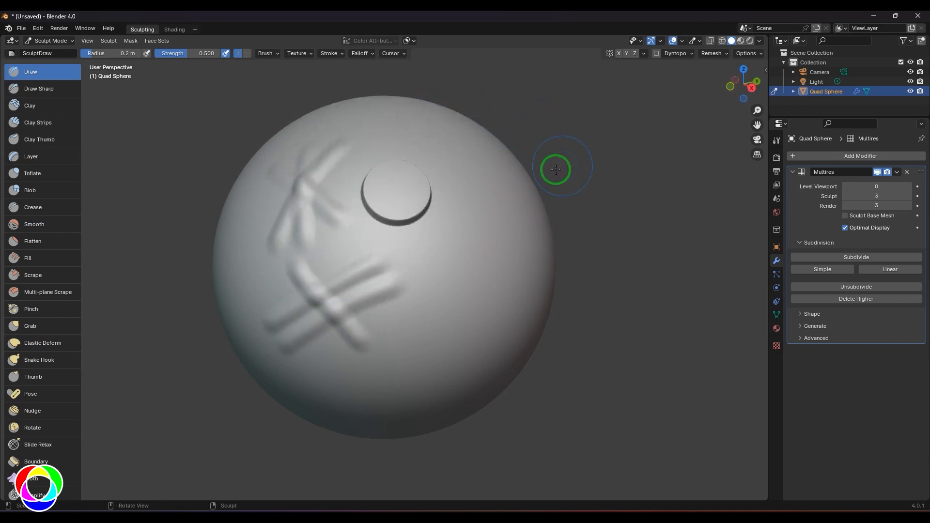
mouse_move(481, 238)
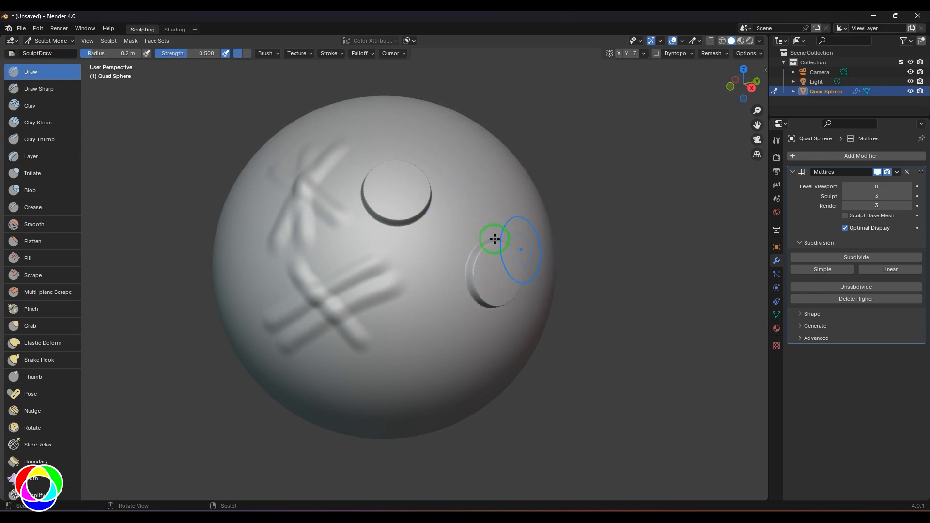
mouse_move(438, 218)
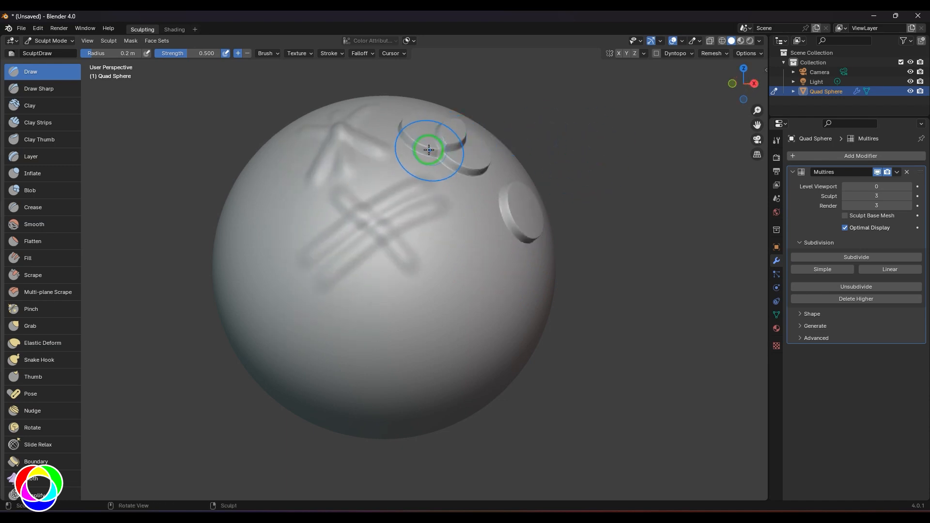
mouse_move(435, 155)
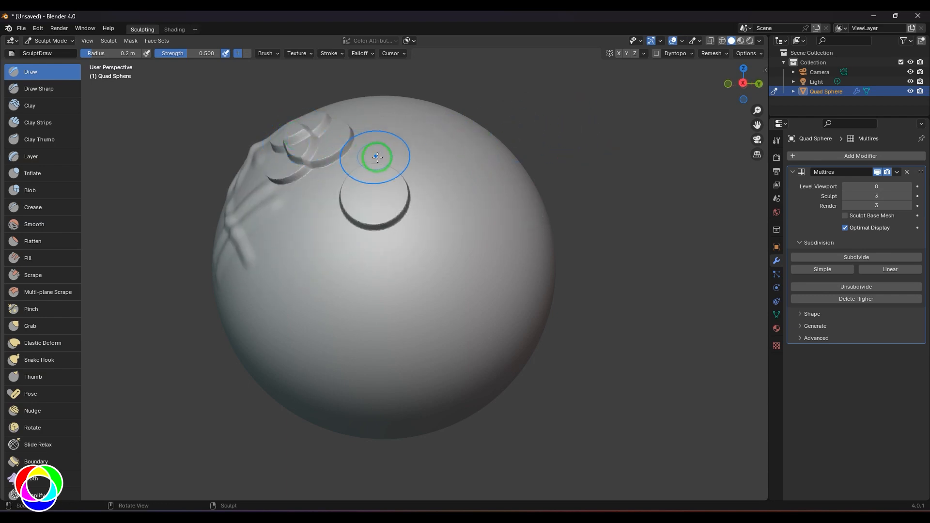
mouse_move(586, 189)
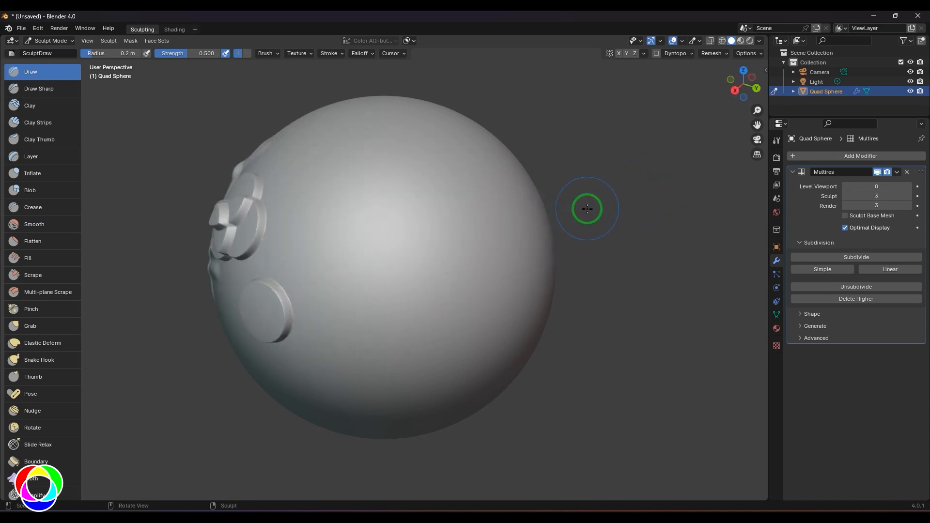
mouse_move(631, 198)
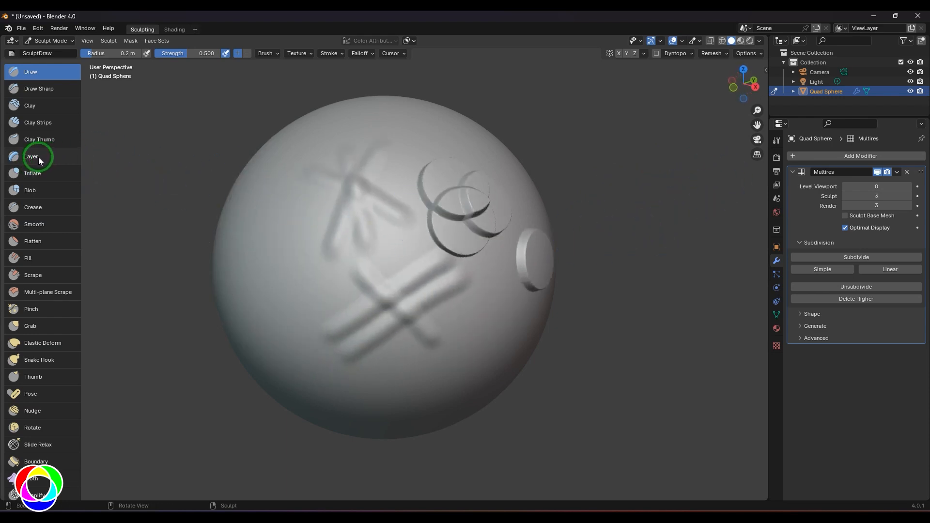
- Switch to the Layer brush and lay raised flat strips across the earlier grooves
click(31, 156)
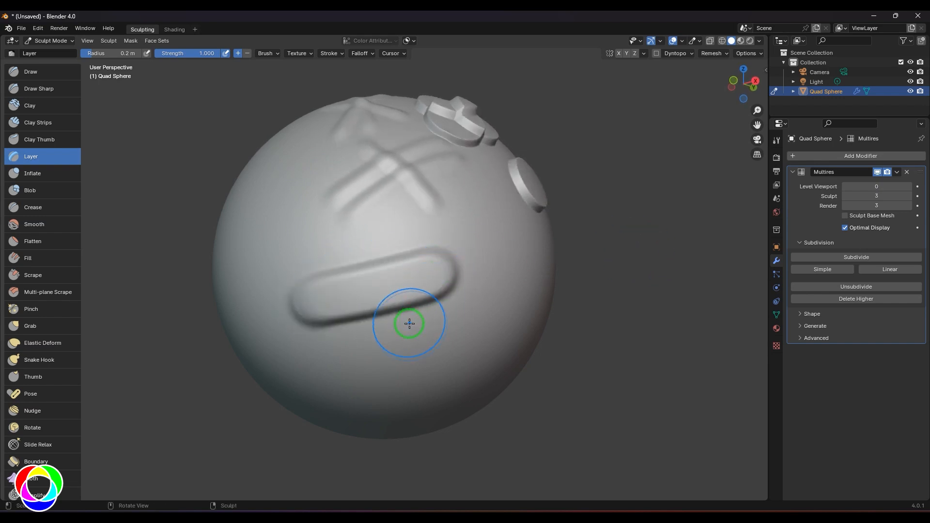
mouse_move(397, 326)
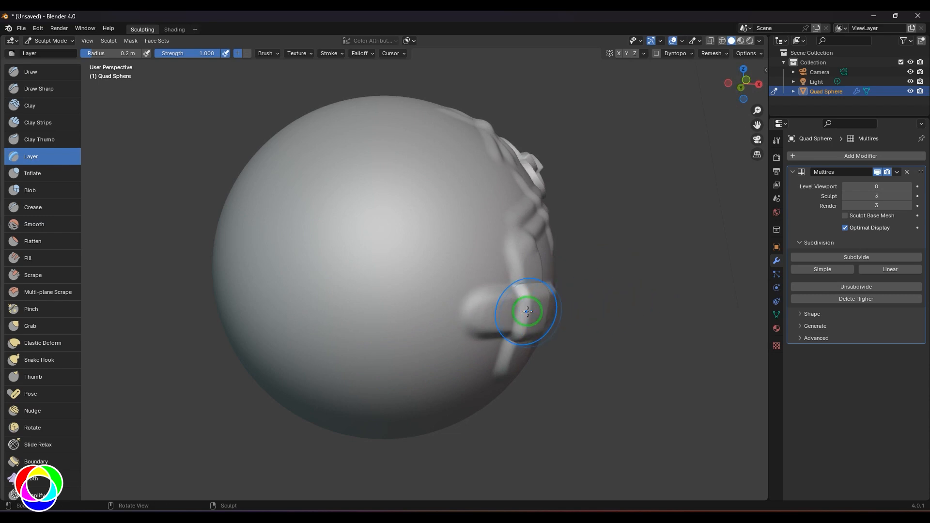
mouse_move(539, 330)
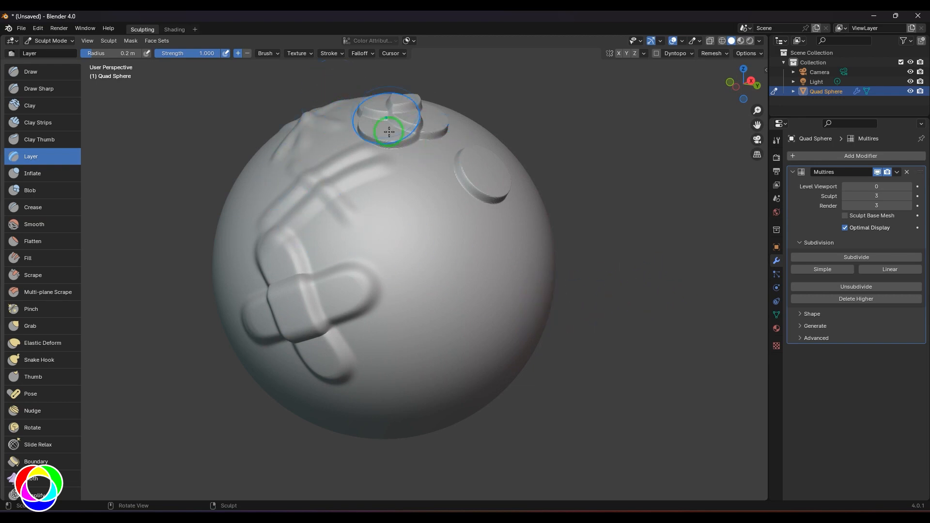
- Pick a different Stroke Method for the Layer brush and dab circular marks on the front
click(329, 52)
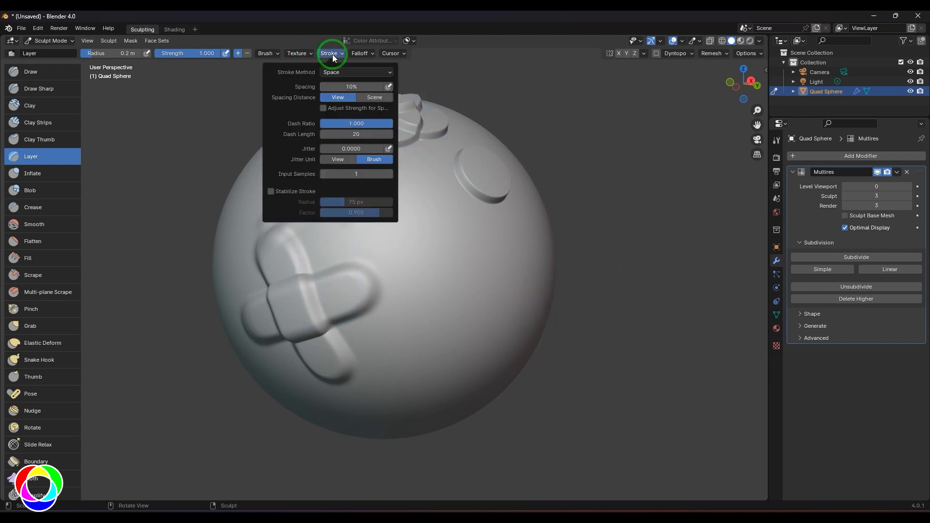
click(355, 71)
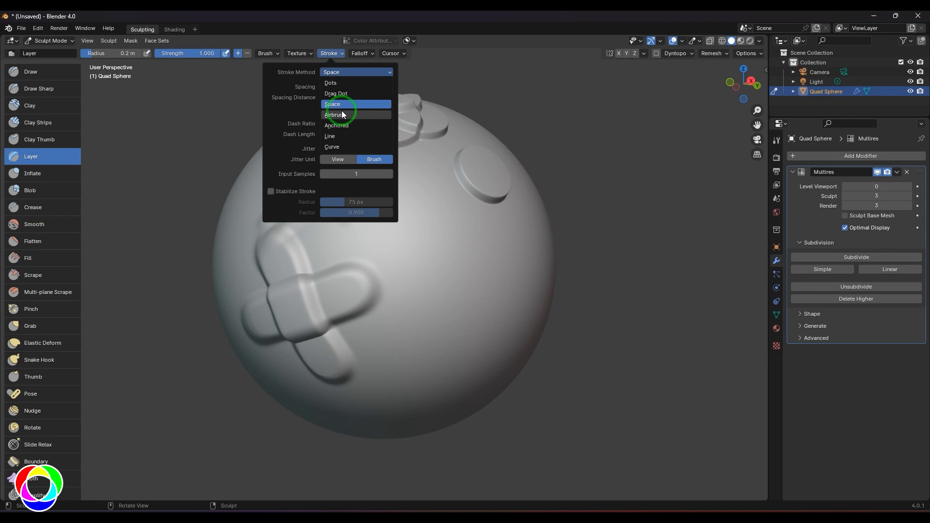
click(267, 52)
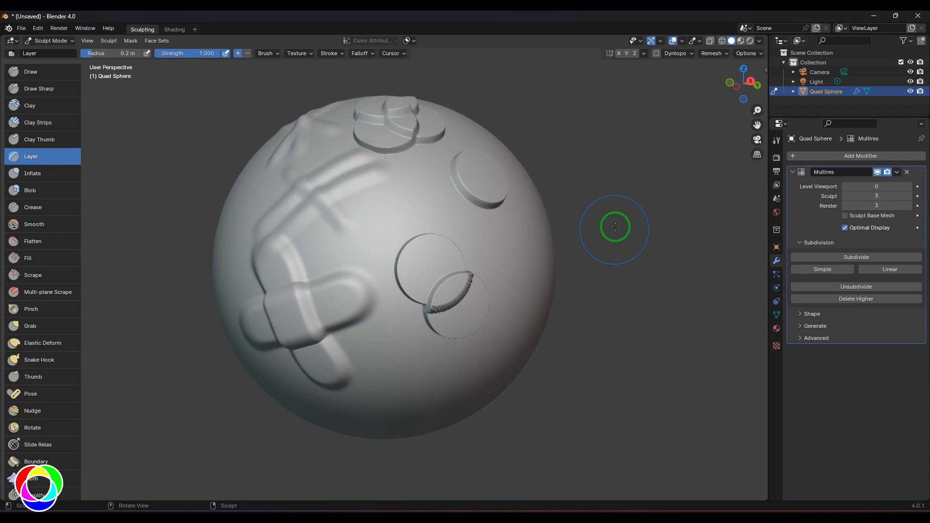
- Enable Persistent layer height in the Brush settings while stacking disc dabs on the right side
click(267, 52)
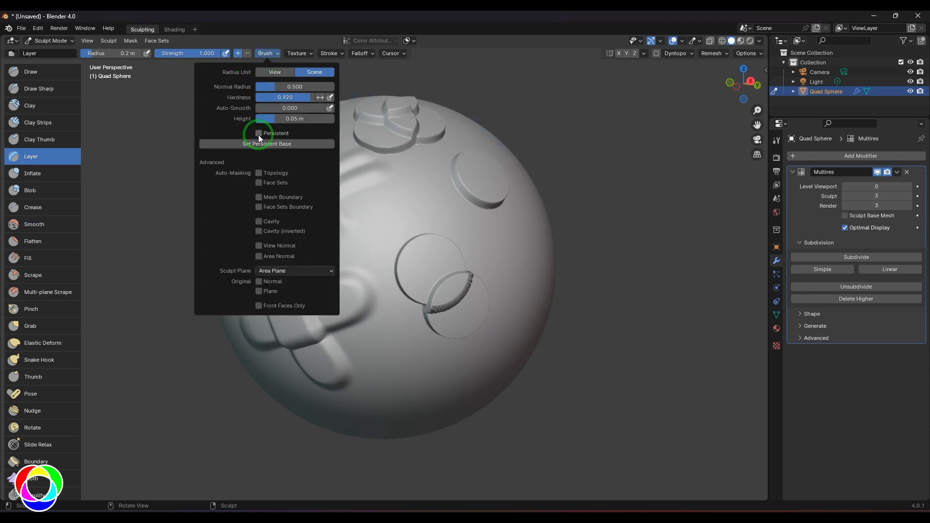
click(258, 133)
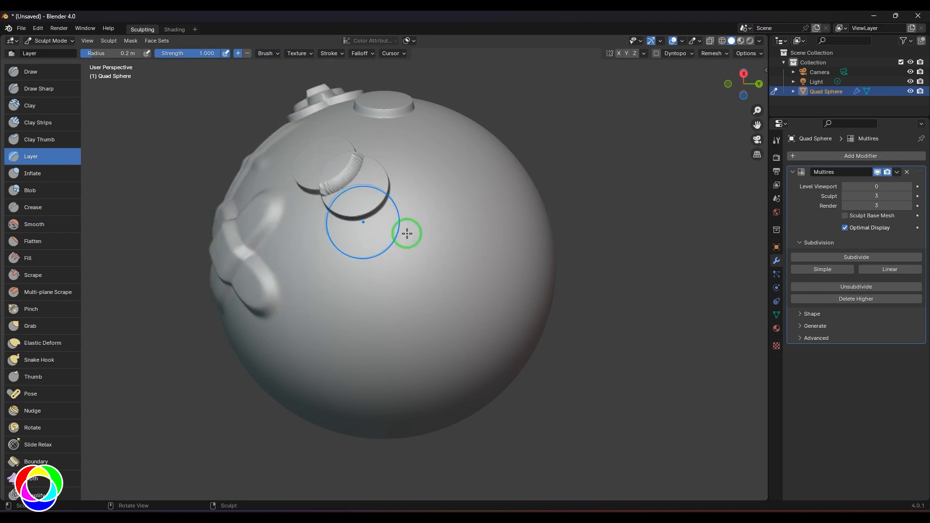
mouse_move(382, 216)
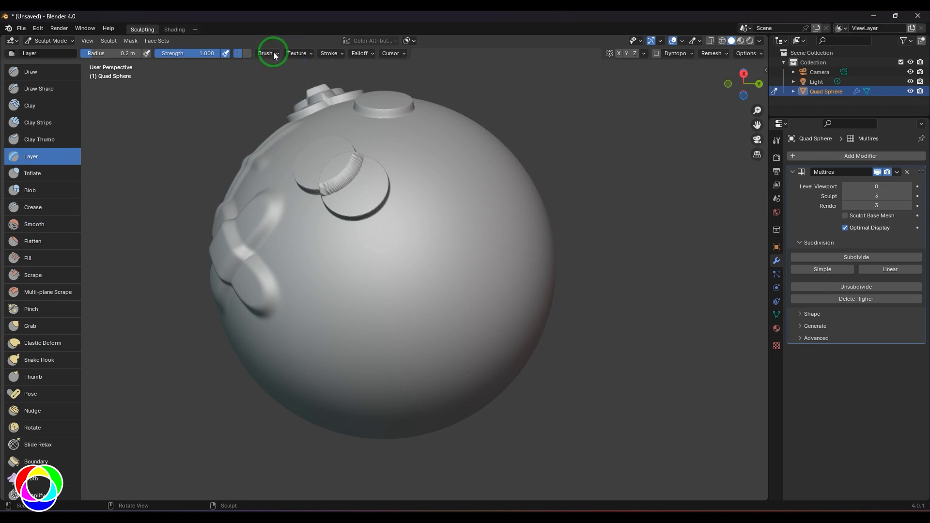
click(267, 53)
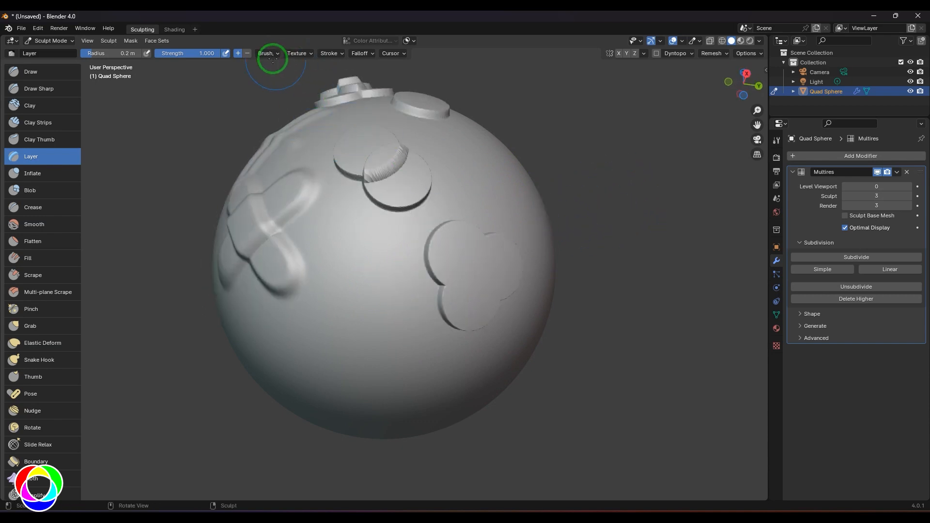
click(266, 54)
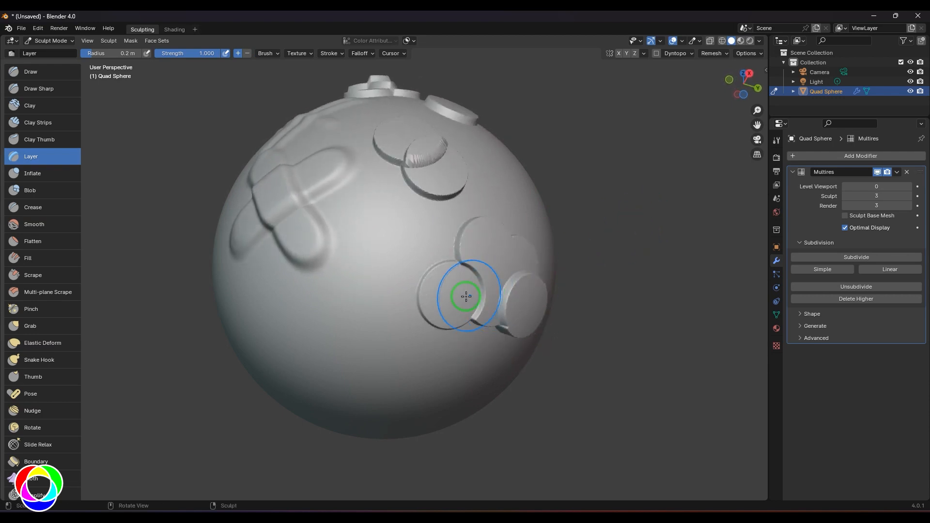
mouse_move(455, 240)
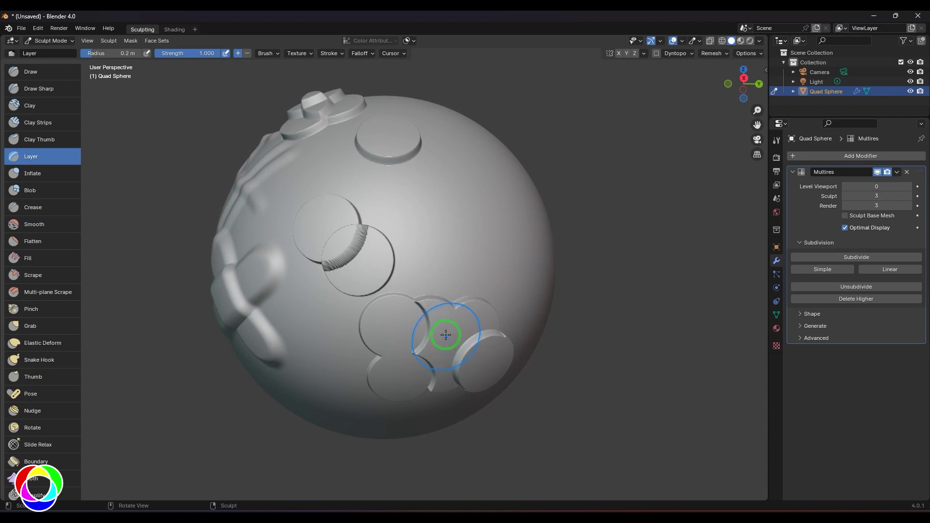
mouse_move(442, 311)
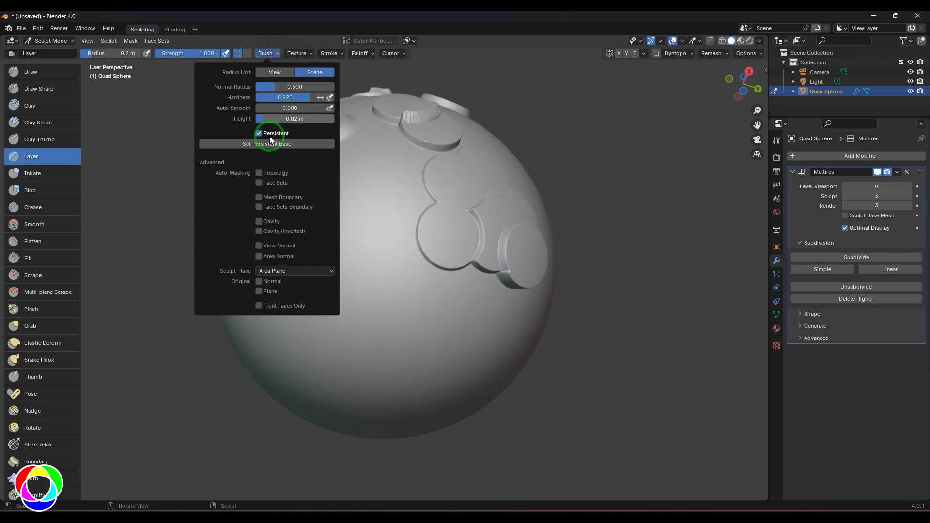
mouse_move(266, 144)
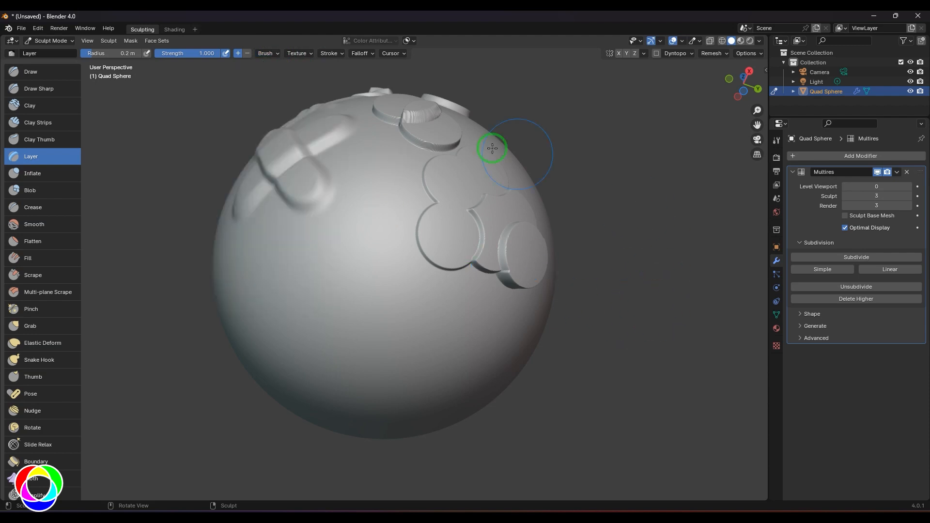
mouse_move(461, 277)
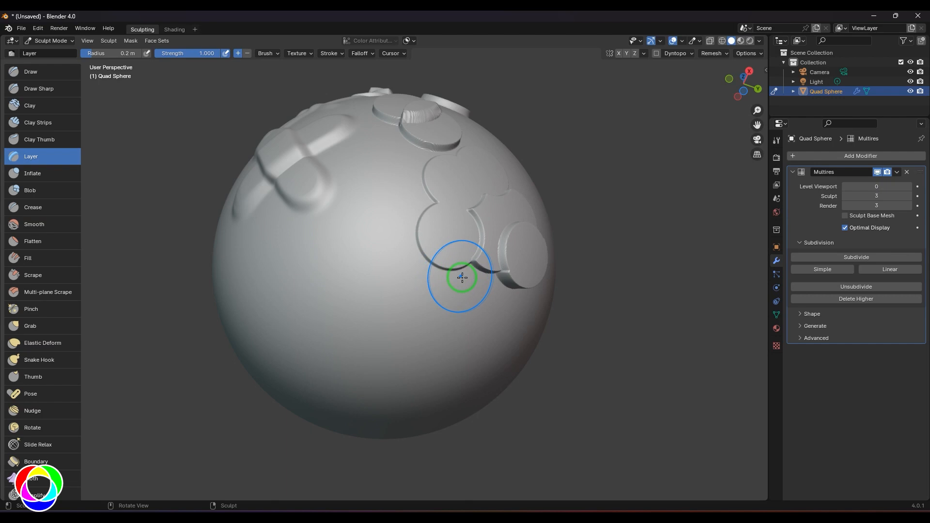
mouse_move(307, 366)
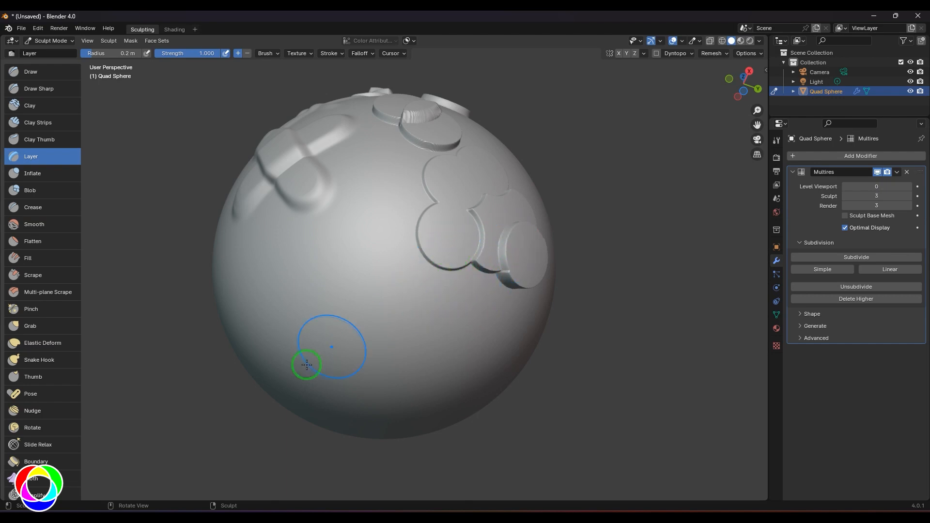
mouse_move(431, 284)
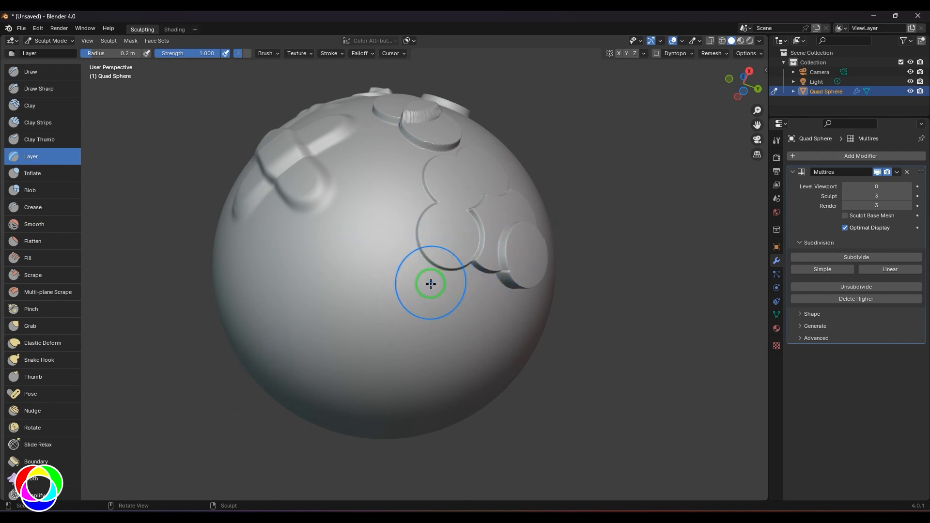
mouse_move(466, 233)
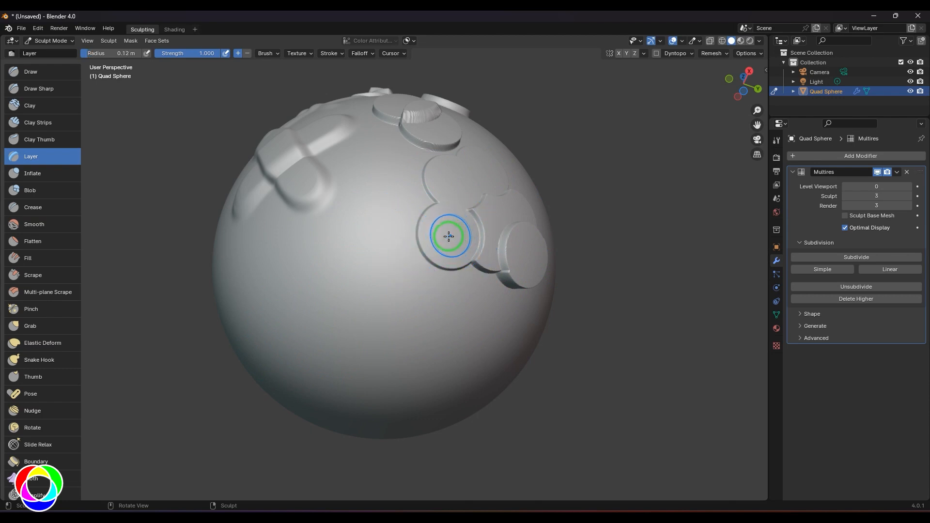
- Review persistence in the Brush settings after lowering the radius to 0.12 m
click(266, 52)
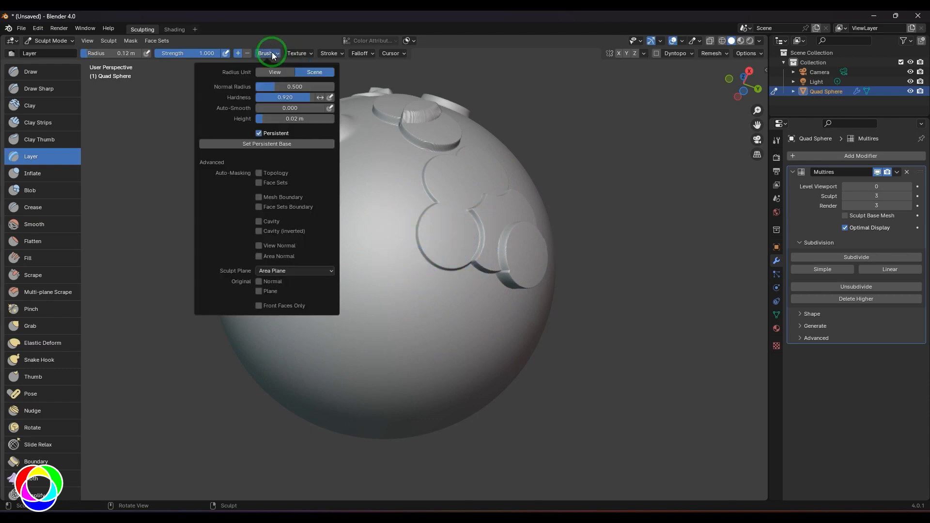
- Stack small Layer rings over the disc cluster, then load a fresh five-level multires quad sphere
click(453, 229)
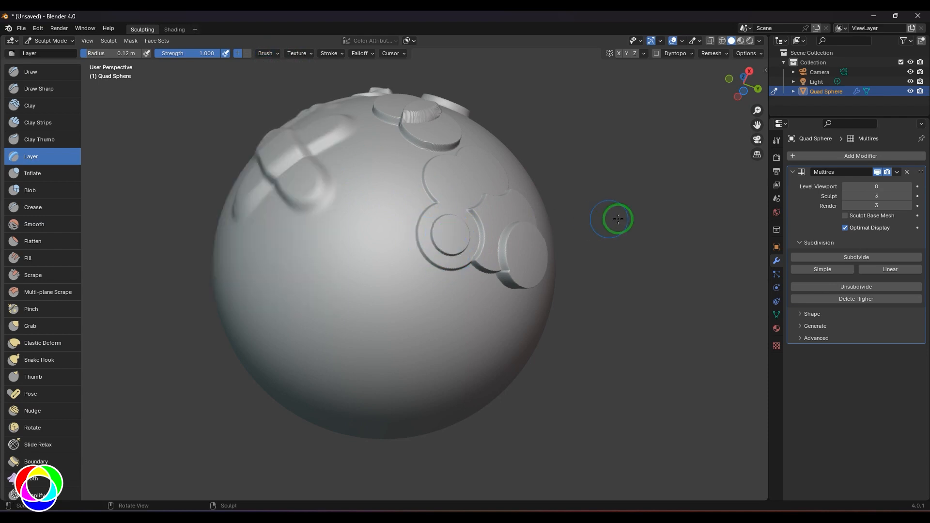
mouse_move(651, 230)
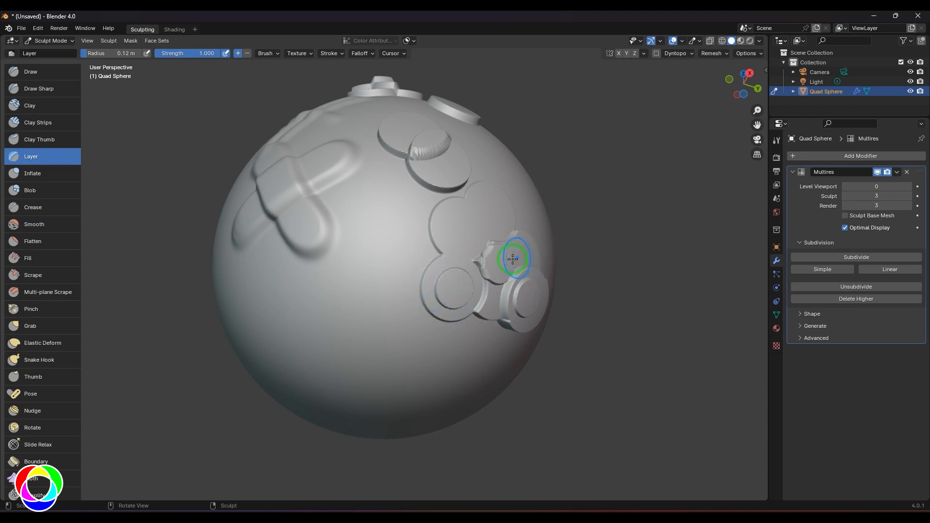
mouse_move(527, 313)
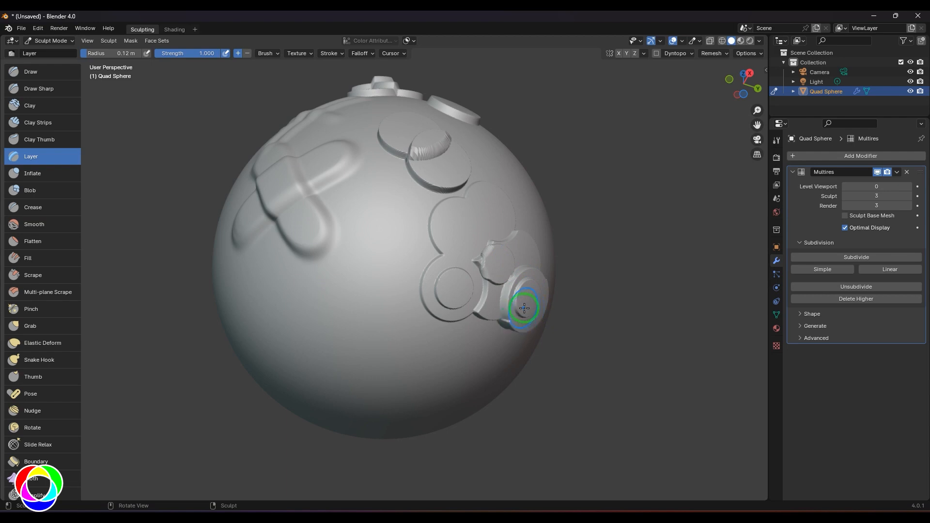
mouse_move(310, 296)
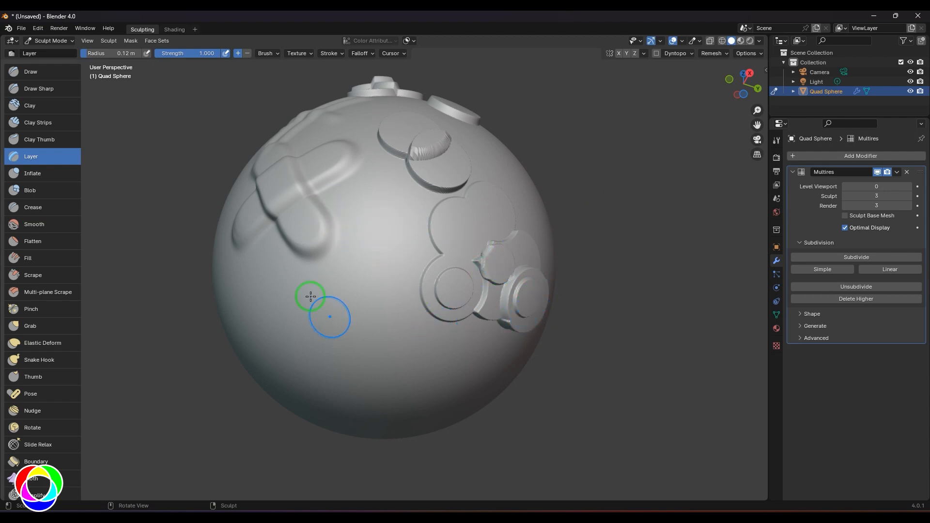
mouse_move(635, 300)
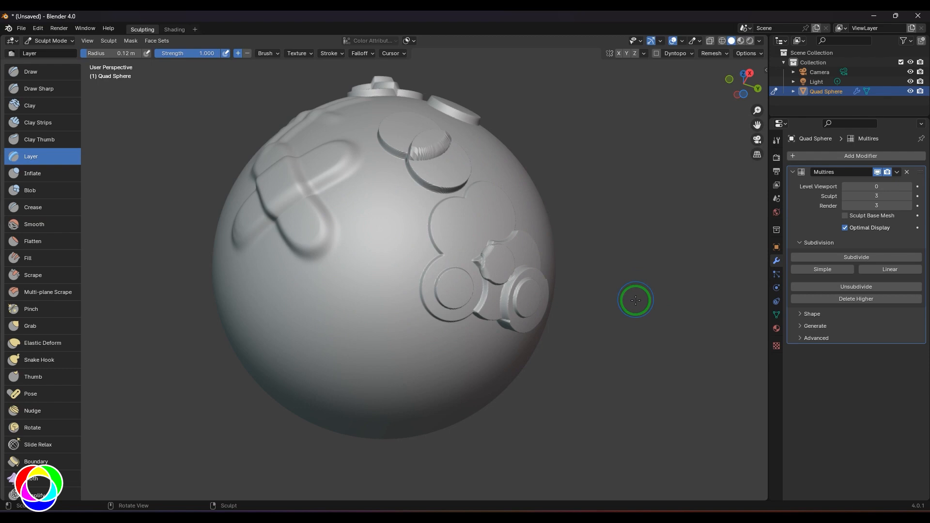
mouse_move(273, 59)
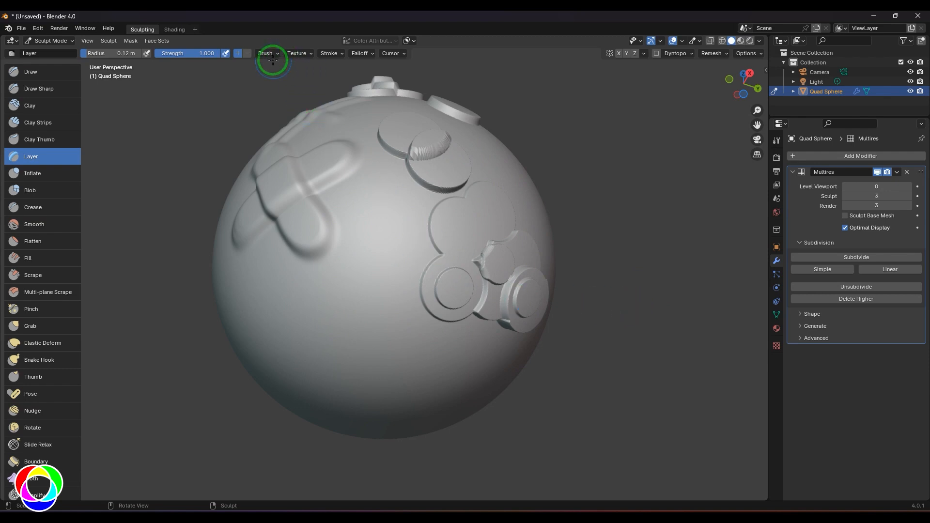
click(266, 54)
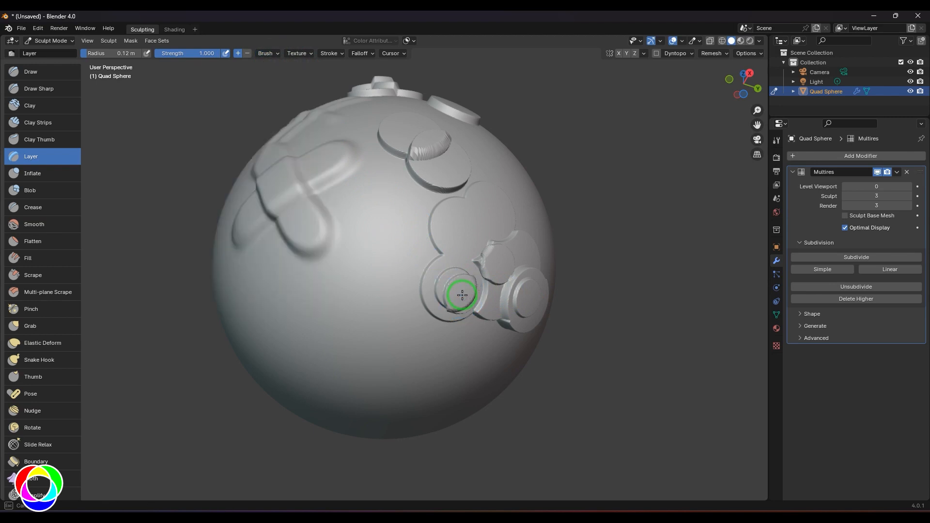
mouse_move(632, 274)
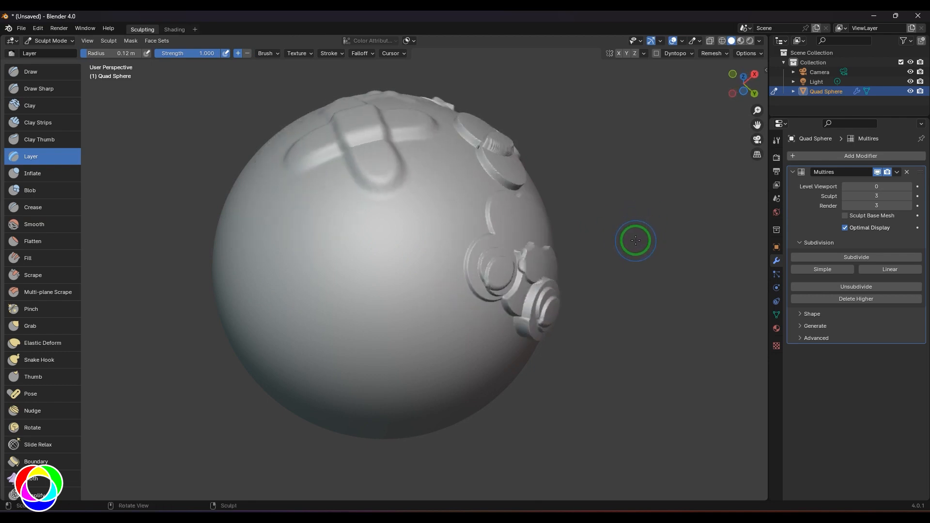
mouse_move(564, 216)
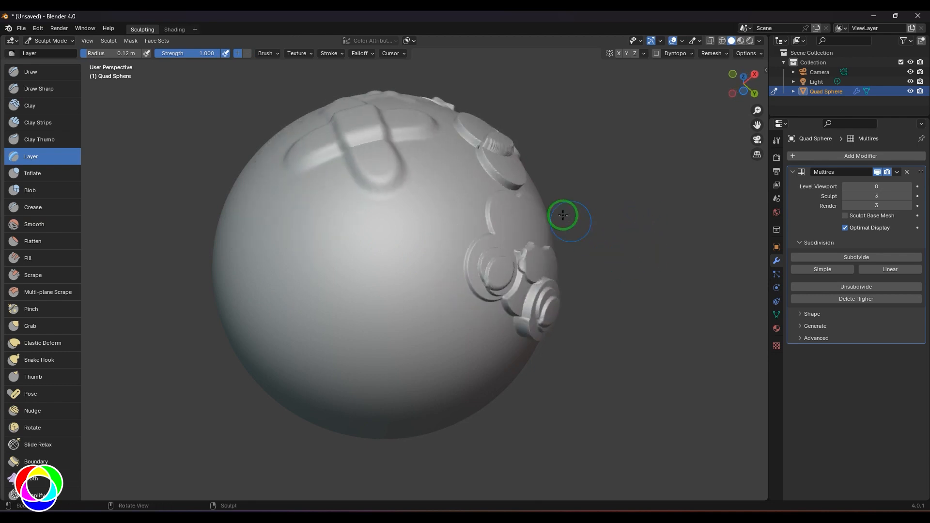
mouse_move(291, 155)
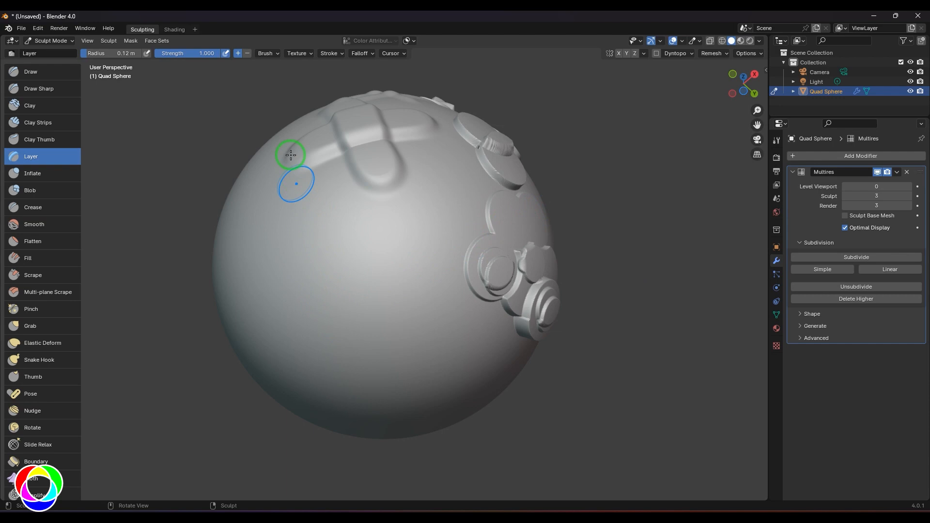
click(30, 70)
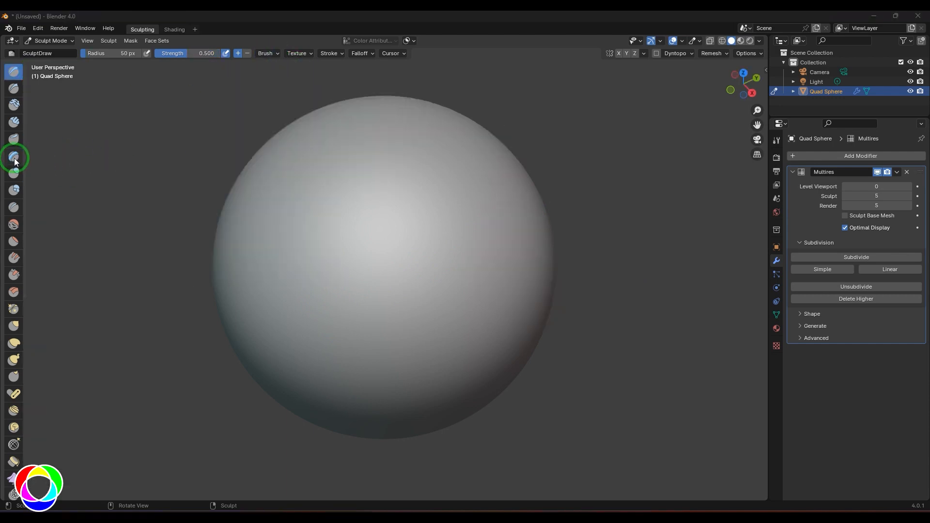
- With the Layer brush at 15 px radius, carve a thin V-shaped pair of negative line strokes
click(13, 156)
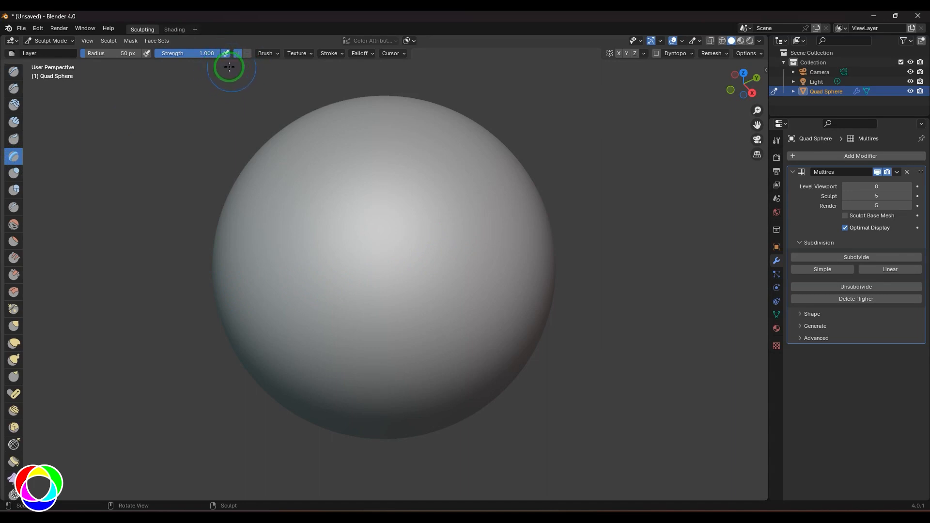
click(265, 53)
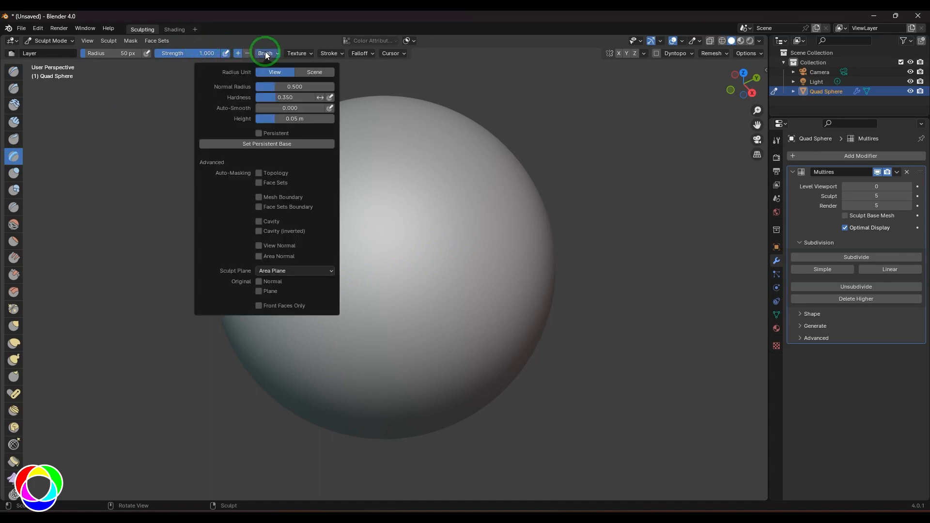
click(483, 16)
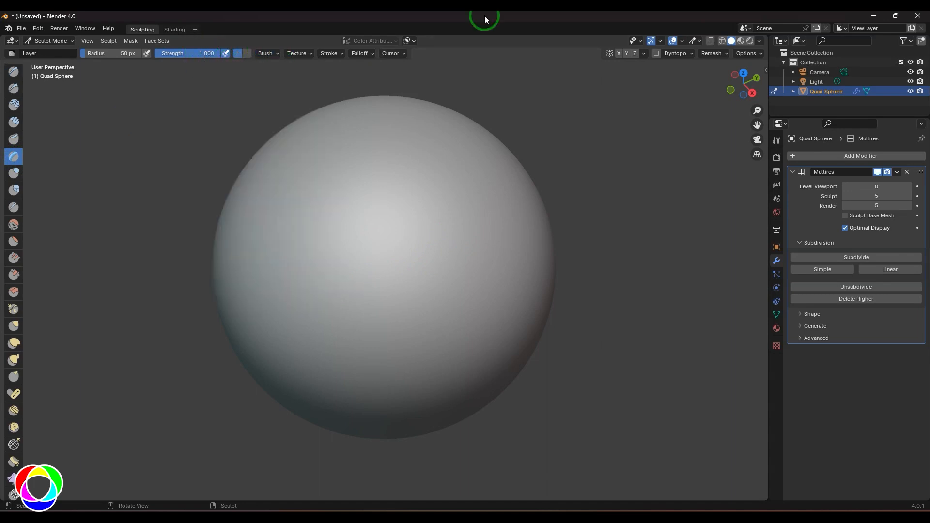
click(331, 53)
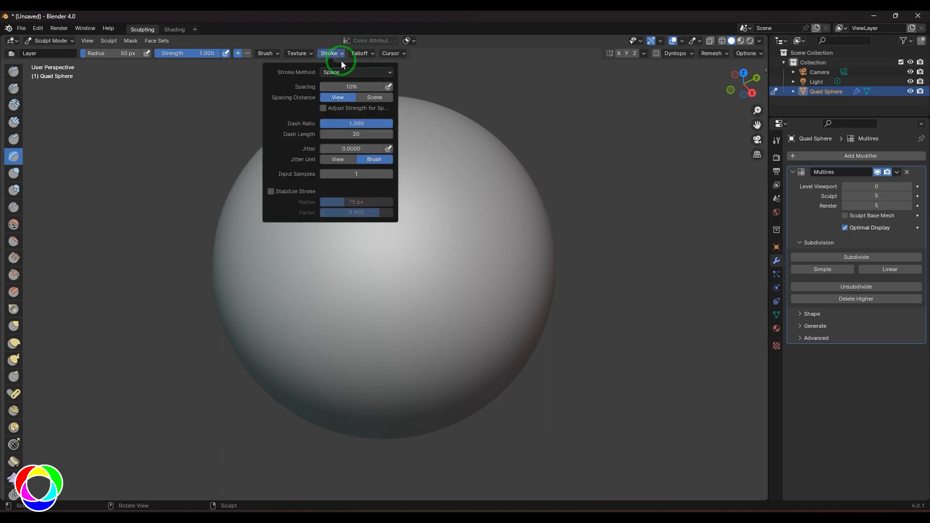
click(355, 72)
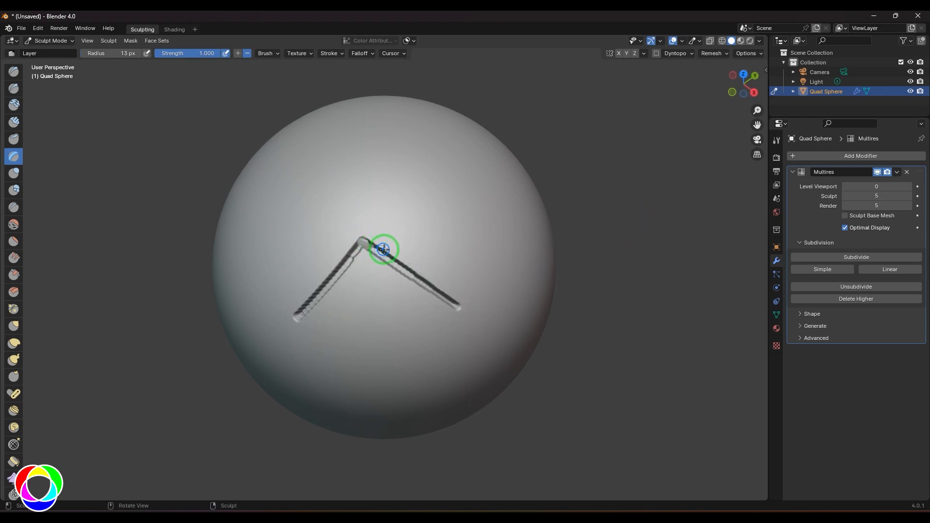
mouse_move(569, 186)
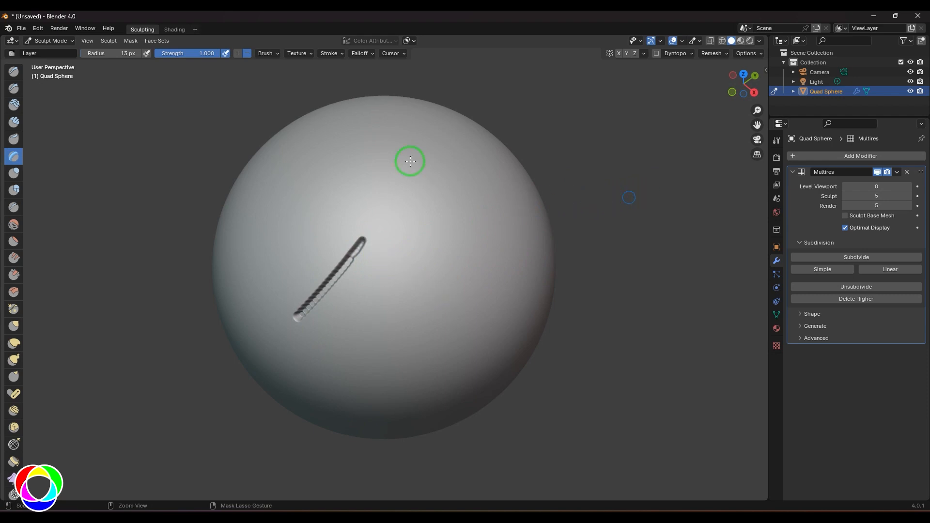
click(268, 53)
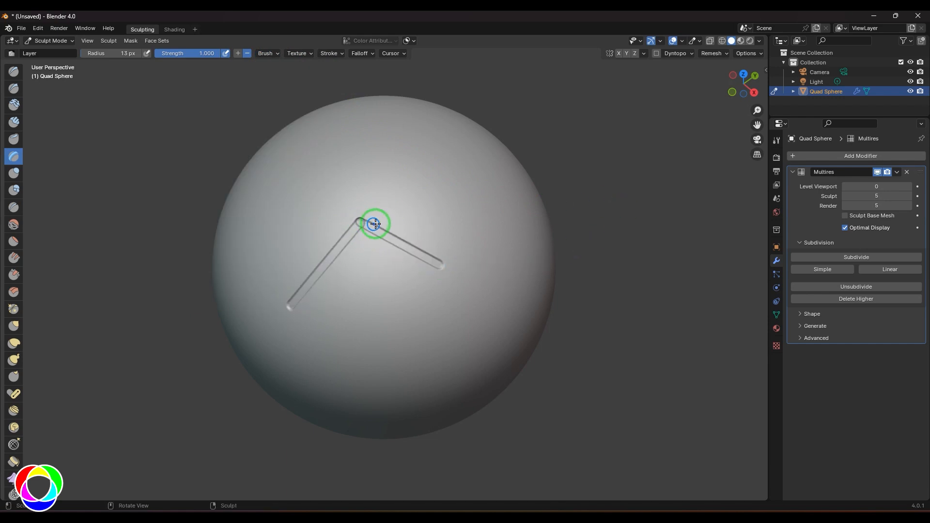
- Enable Persistent and set the grooved sphere as the Layer brush's persistent base
click(267, 53)
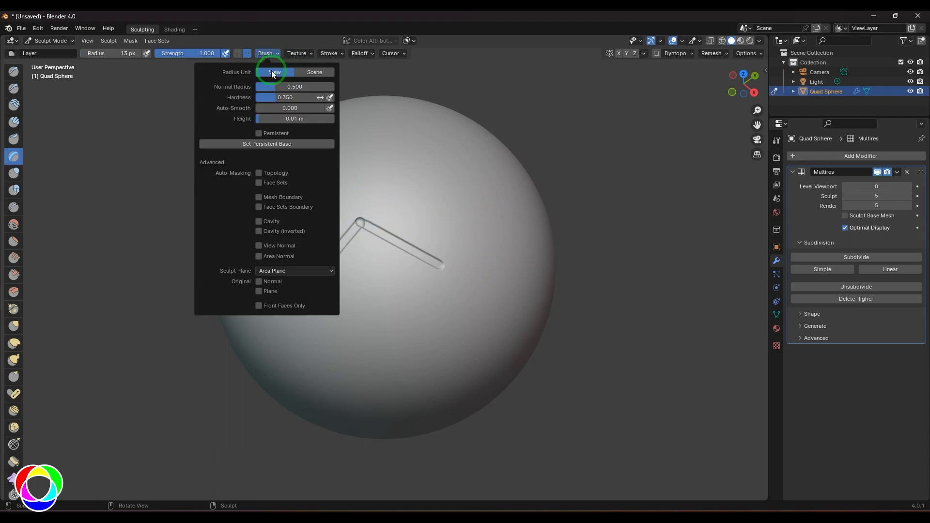
click(258, 132)
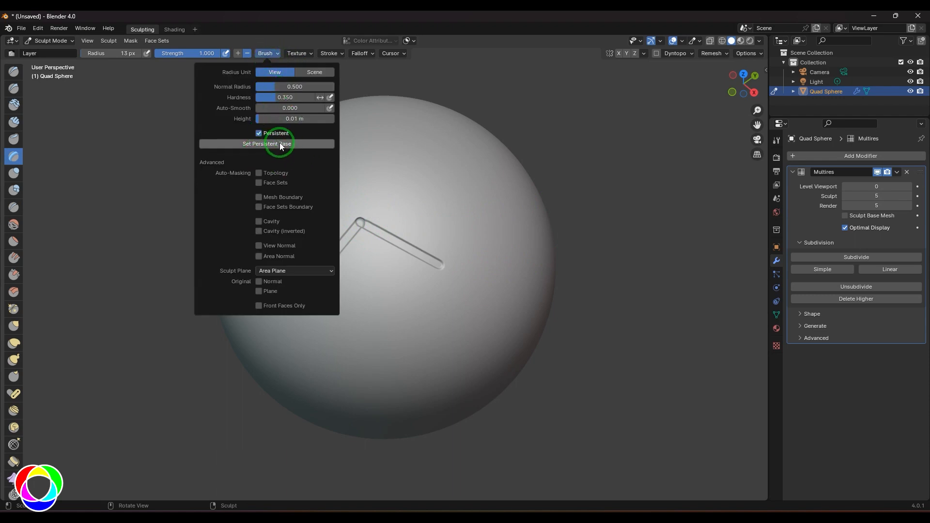
click(310, 366)
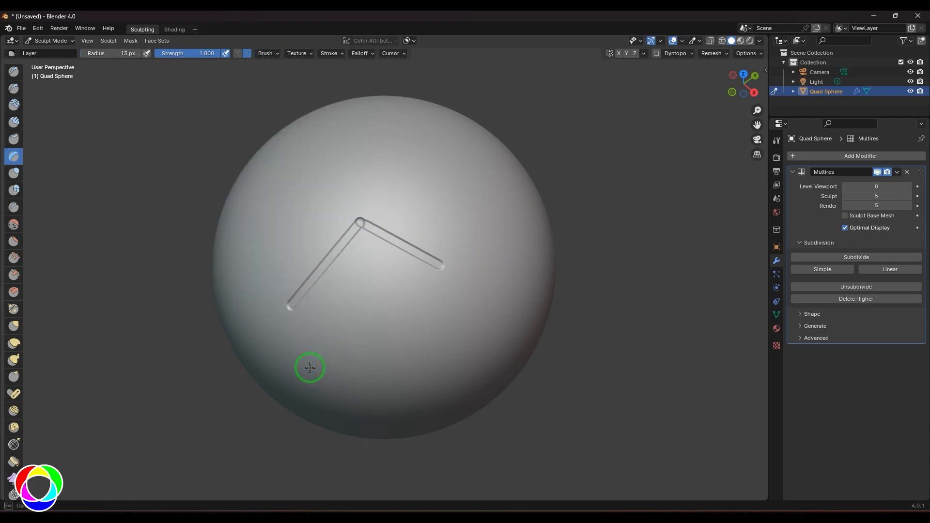